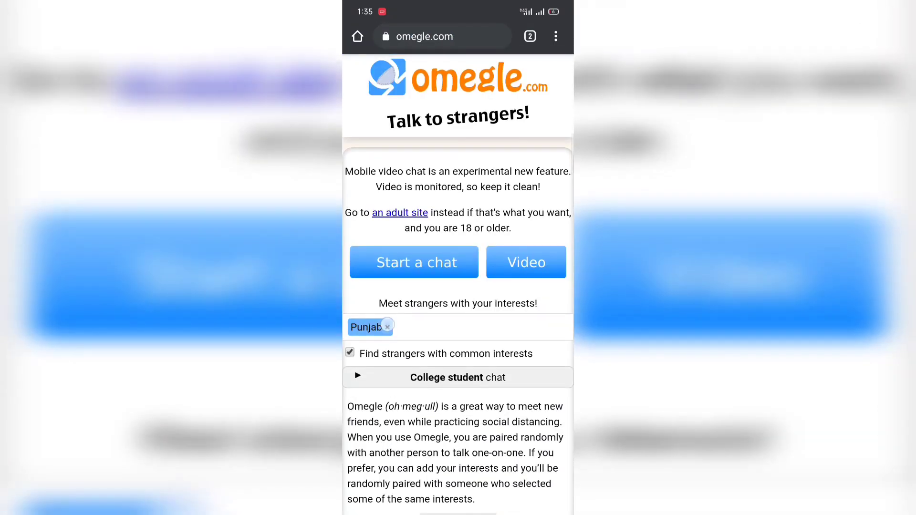
Remove the Punjab interest, start a video chat and agree to the terms and age rules.
left_click(388, 326)
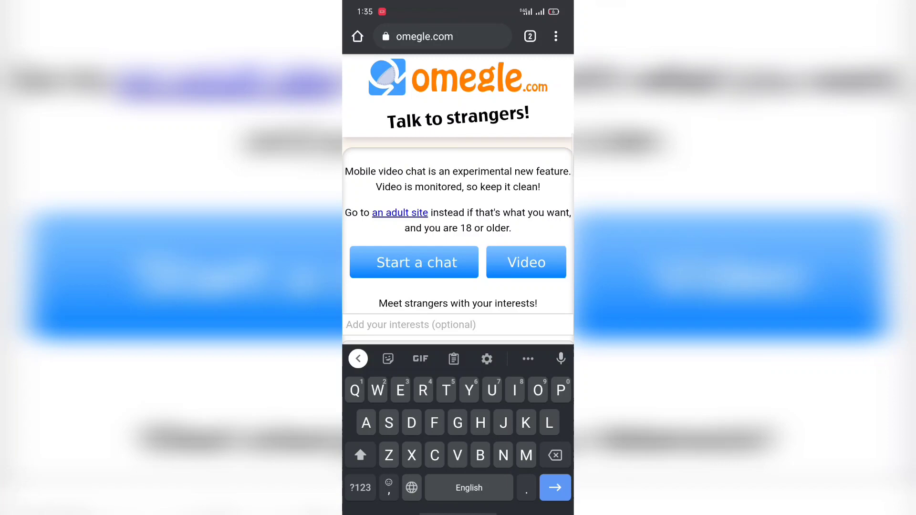
left_click(413, 262)
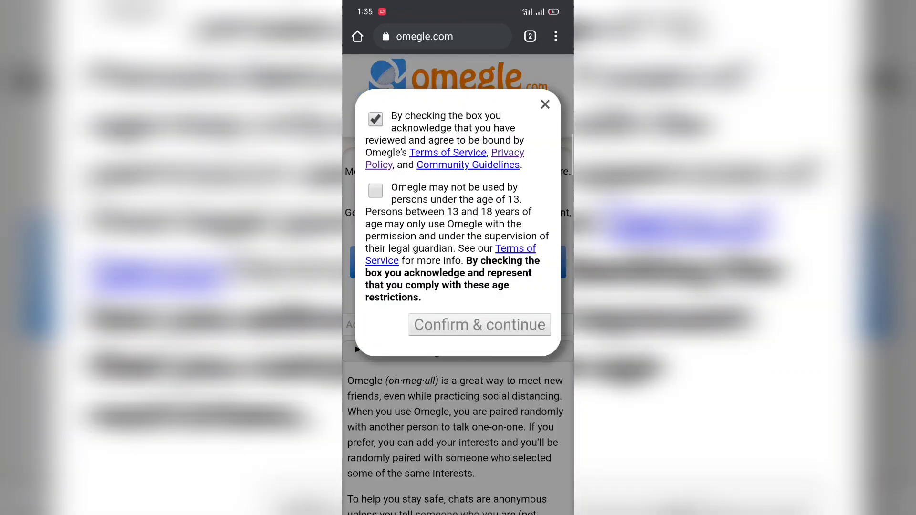
left_click(480, 325)
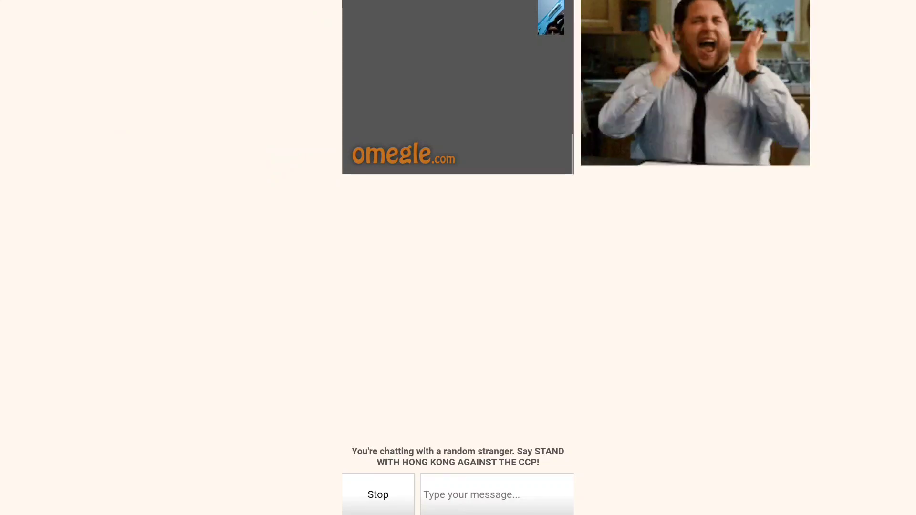
Stop the current video chat with the stranger.
left_click(378, 494)
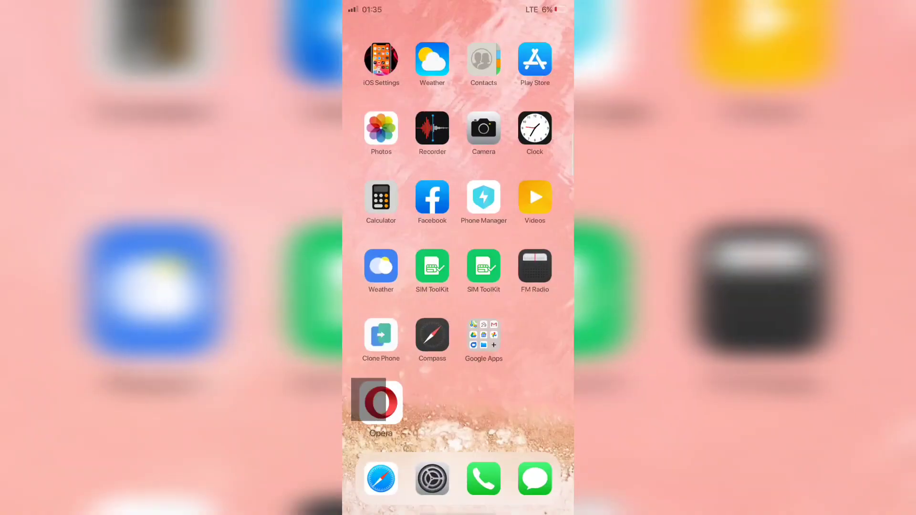
Launch the Opera browser from the home screen.
left_click(376, 401)
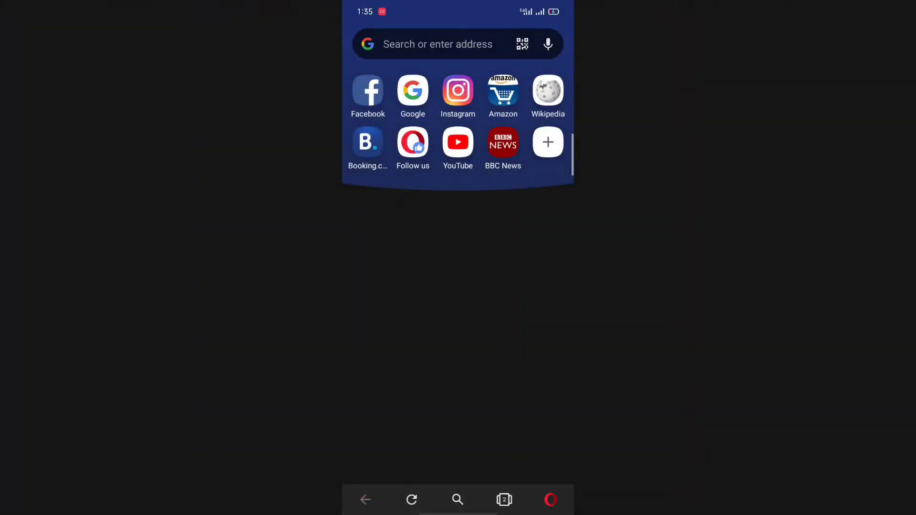
Load omegle.com in Opera's address bar.
type("omegle.com")
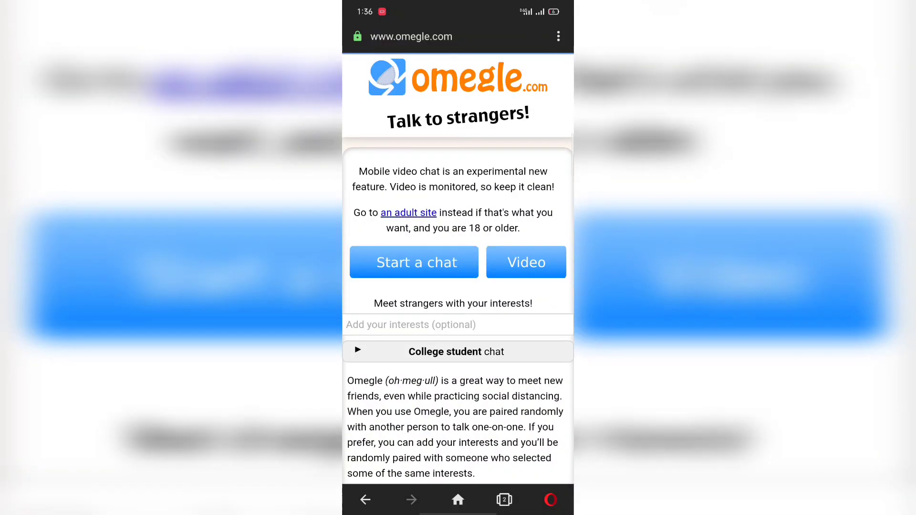
Start an Omegle video chat and agree to the terms and age rules.
left_click(413, 263)
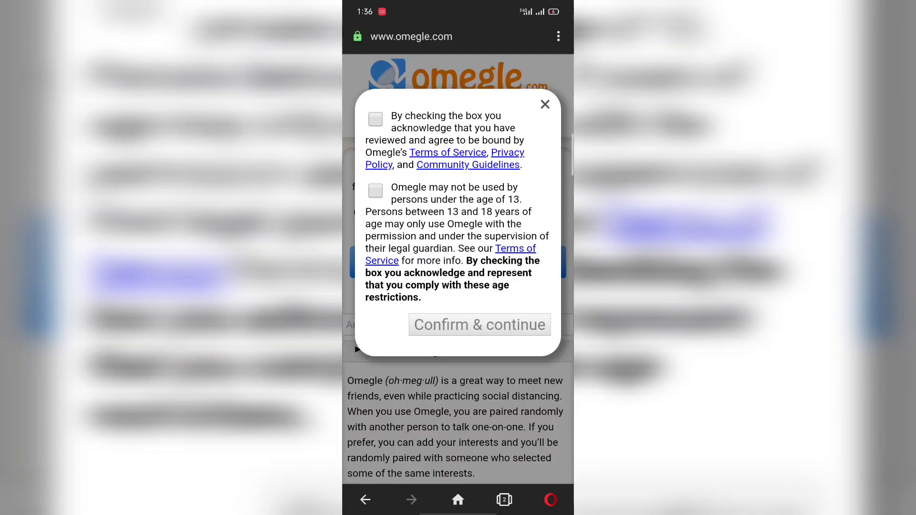
left_click(478, 324)
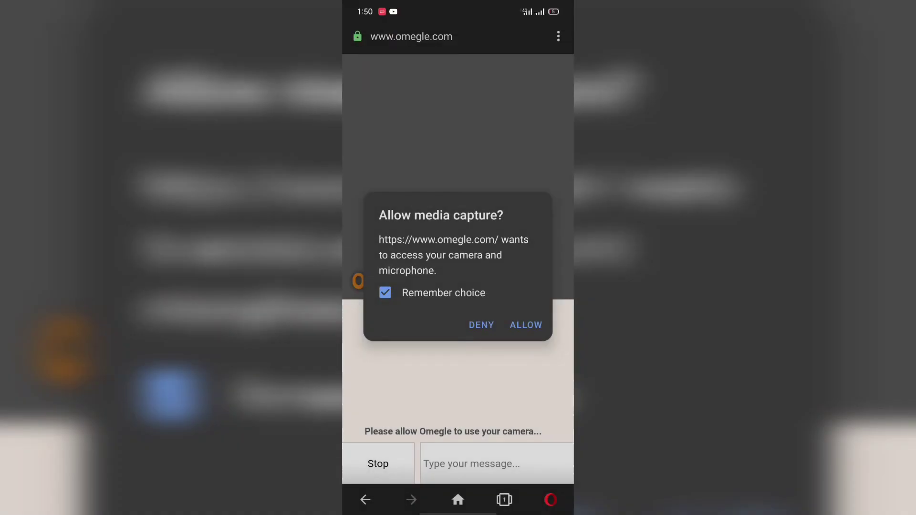
Allow Omegle camera and microphone access in the media capture prompt.
left_click(525, 324)
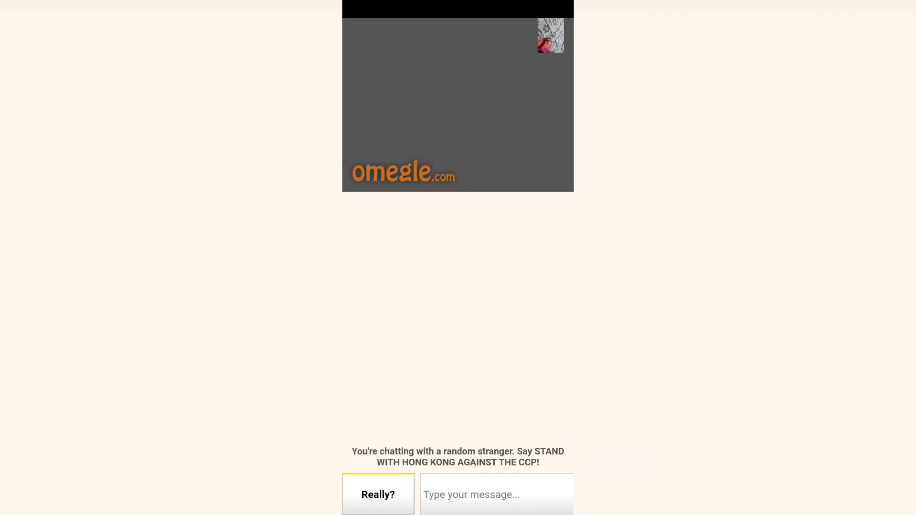